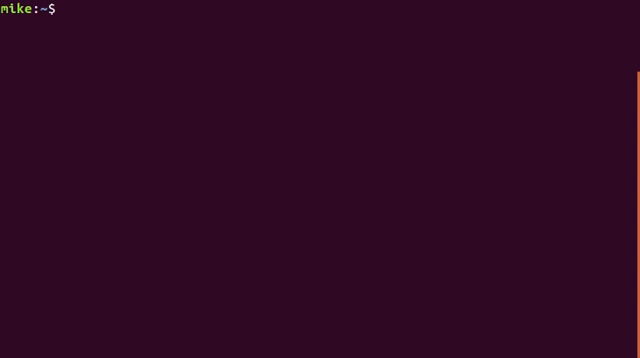
Start a vim command at the shell prompt
{"action": "type", "text": "here"}
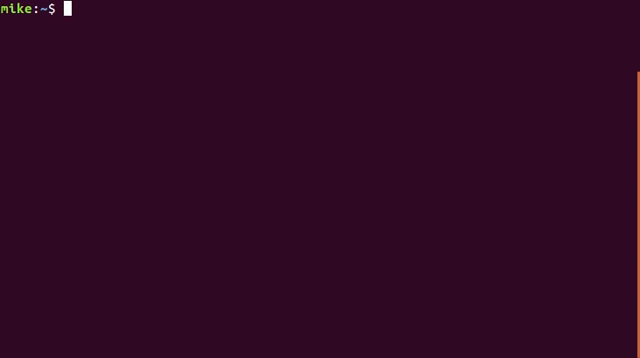
{"action": "type", "text": "vim"}
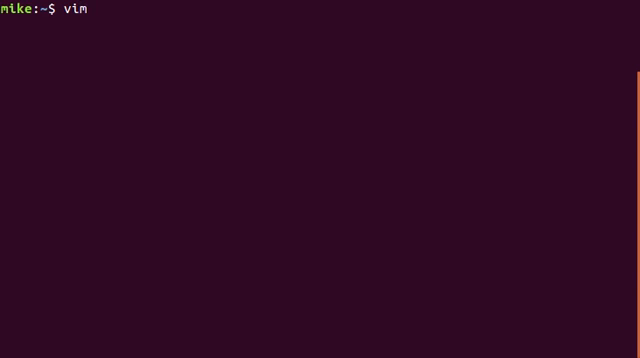
{"action": "mouse_move", "coordinate": [82, 12]}
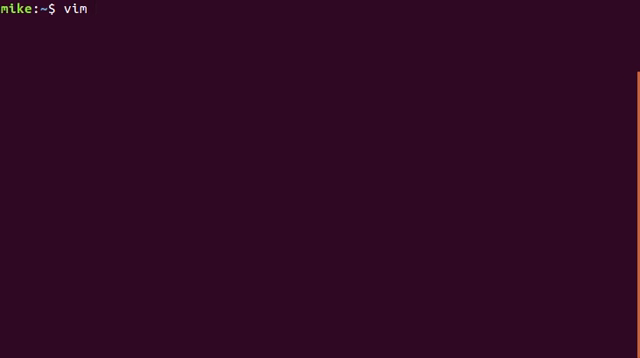
Launch Vim on a new empty file named helloworld.cpp
{"action": "type", "text": "hellow"}
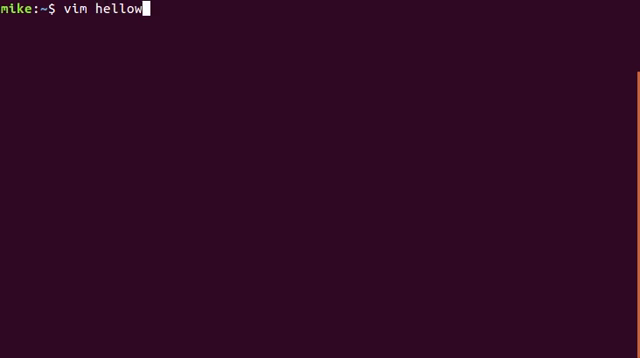
{"action": "type", "text": "world.cpp"}
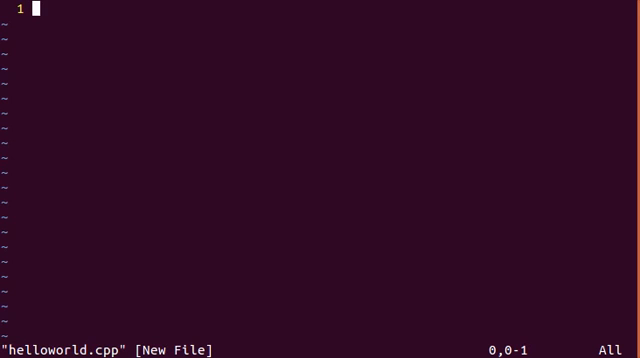
Enter insert mode, try some sample text and clear it so the buffer is blank again
{"action": "key", "text": "i"}
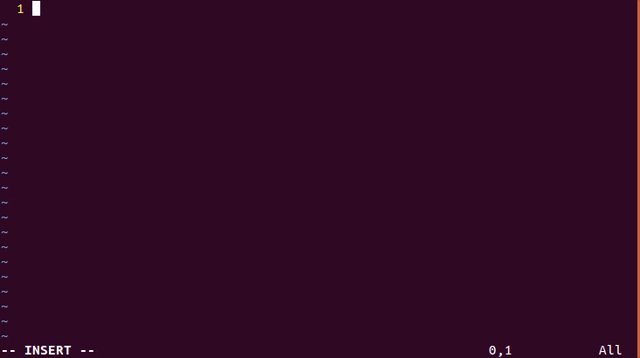
{"action": "type", "text": "text her"}
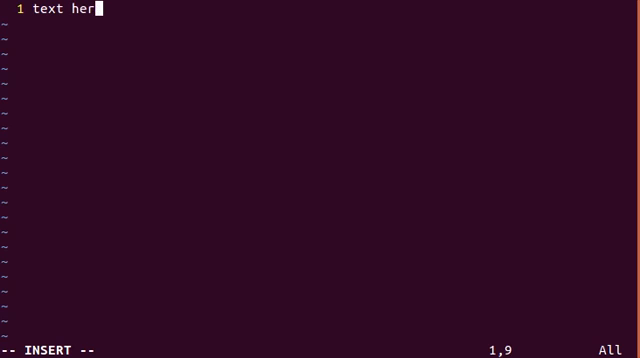
{"action": "key", "text": "ctrl+u"}
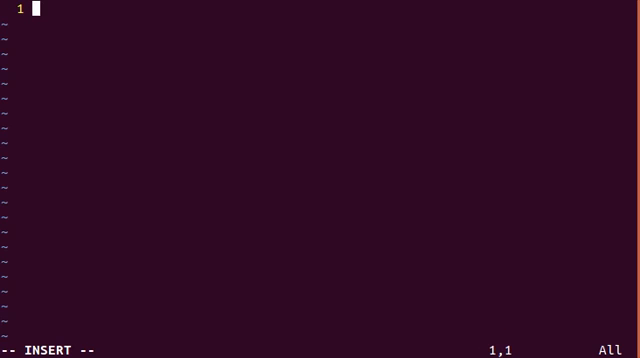
{"action": "key", "text": "Escape"}
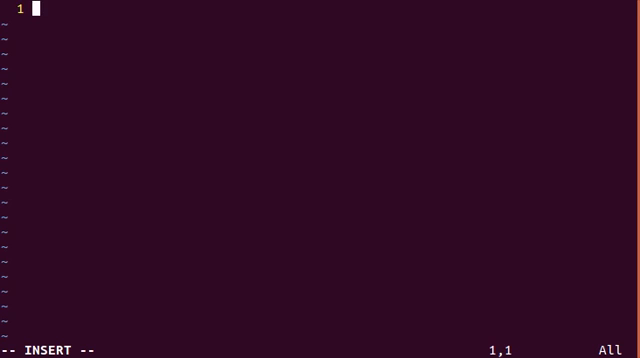
Write #include <iostream> as the first line followed by a blank line
{"action": "type", "text": "#include <i"}
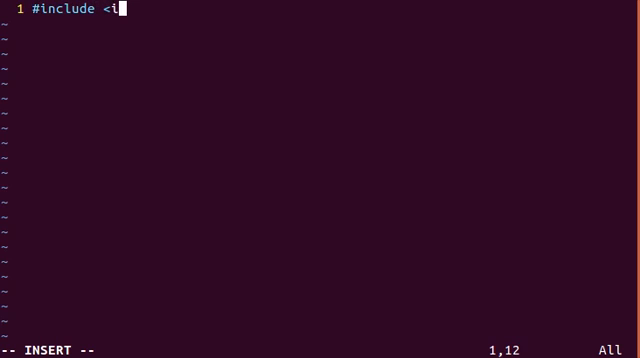
{"action": "type", "text": "ostream>"}
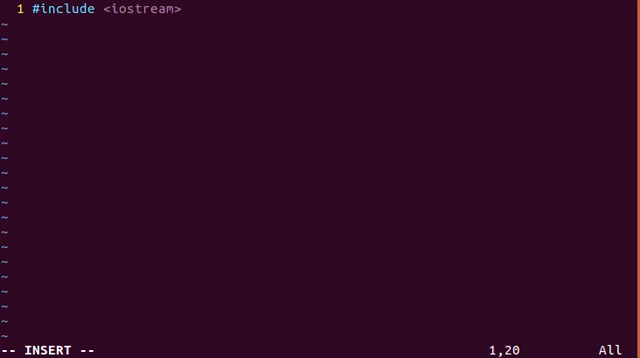
{"action": "key", "text": "Enter"}
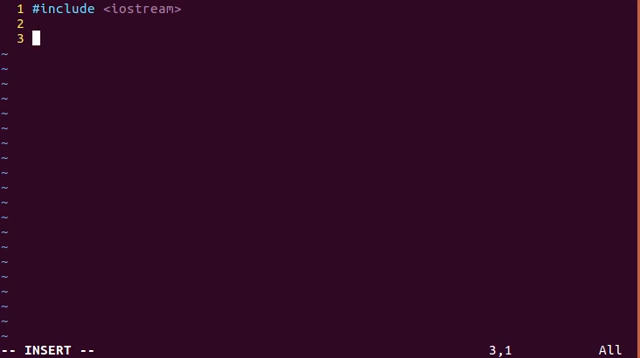
Write the int main() signature on line 3, retyping its closing parenthesis
{"action": "type", "text": "in"}
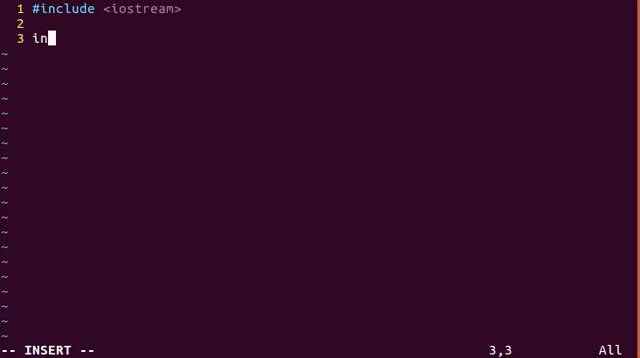
{"action": "type", "text": "t main"}
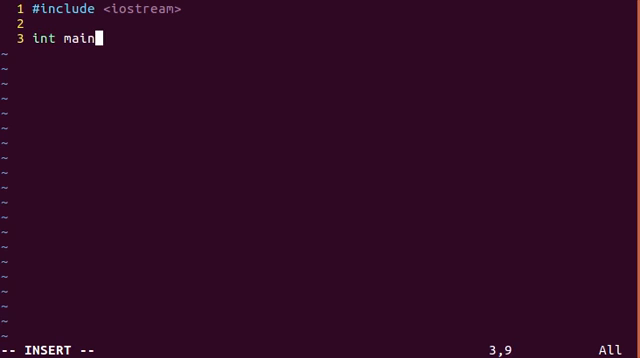
{"action": "type", "text": "()"}
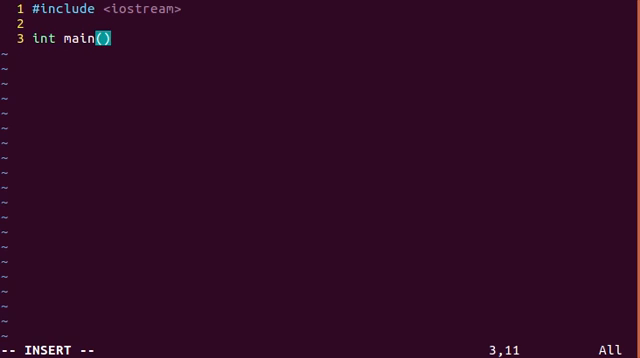
{"action": "key", "text": "Left"}
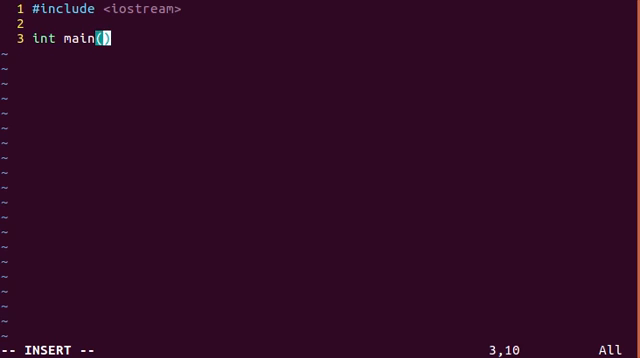
{"action": "type", "text": ")"}
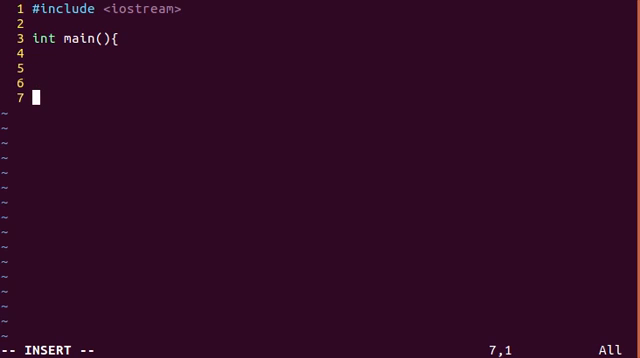
Add main's opening and closing braces with empty body lines between
{"action": "type", "text": "}"}
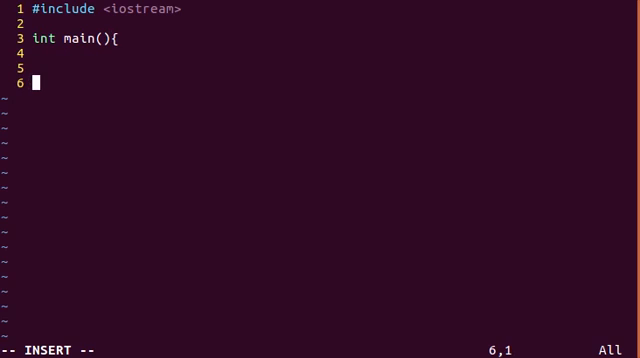
{"action": "type", "text": "}"}
{"action": "left_click", "coordinate": [334, 68]}
{"action": "type", "text": "s"}
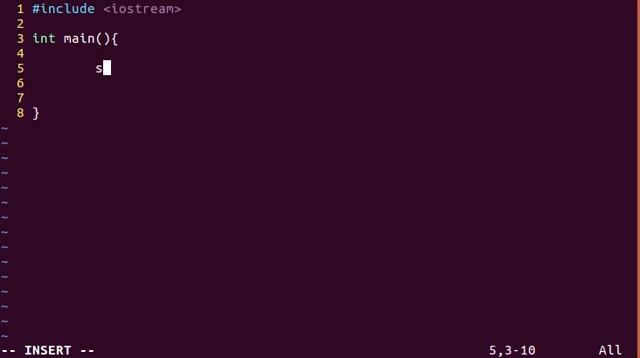
Write std::cout << "Hello Class\n"; as main's first statement
{"action": "type", "text": "td::"}
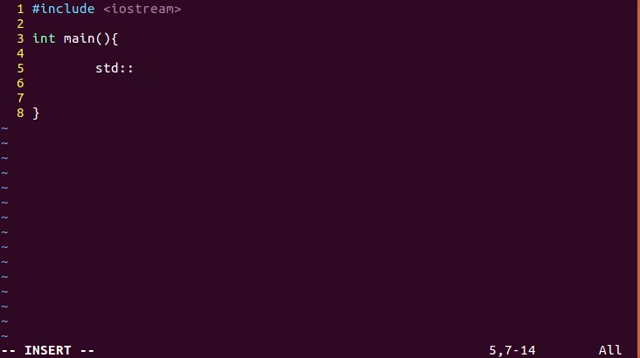
{"action": "type", "text": "cout"}
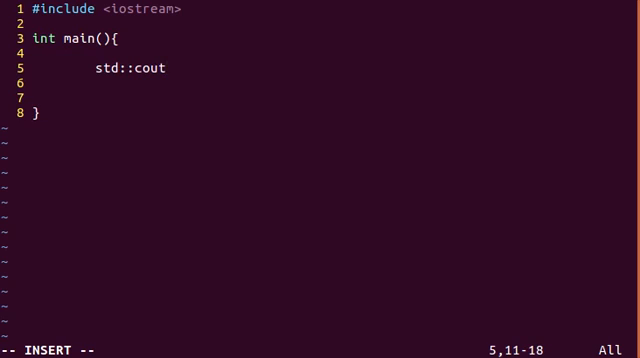
{"action": "type", "text": "<"}
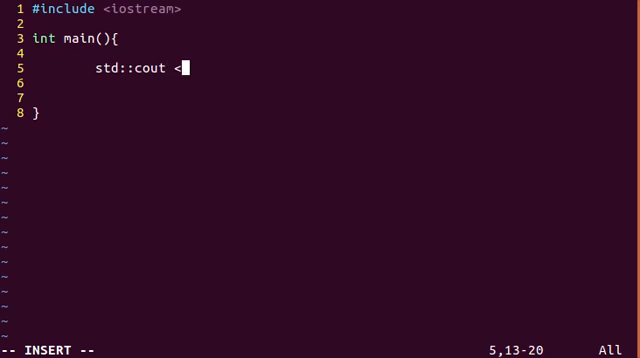
{"action": "type", "text": "<"}
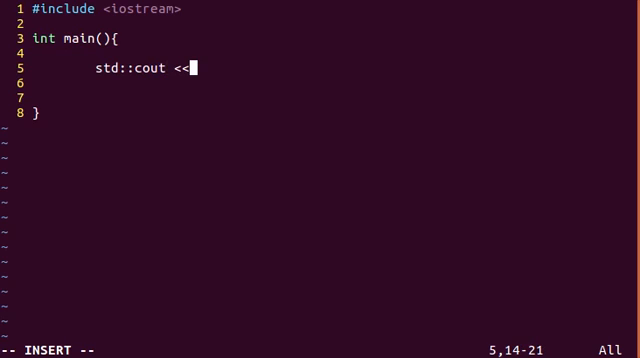
{"action": "type", "text": "\"H"}
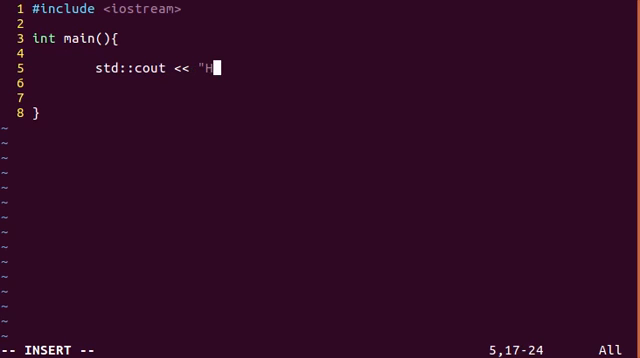
{"action": "type", "text": "ello Clas"}
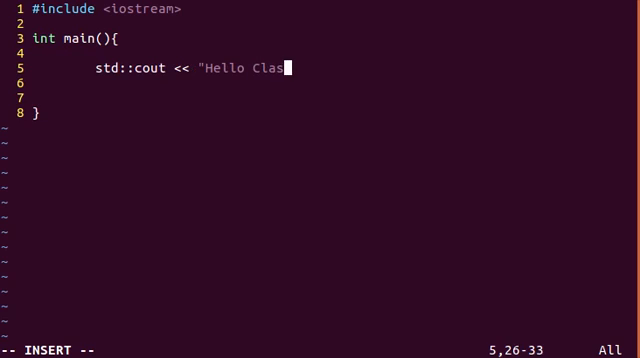
{"action": "type", "text": "s"}
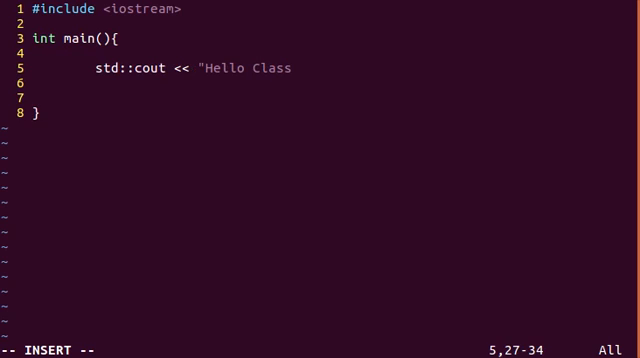
{"action": "type", "text": "\\n\""}
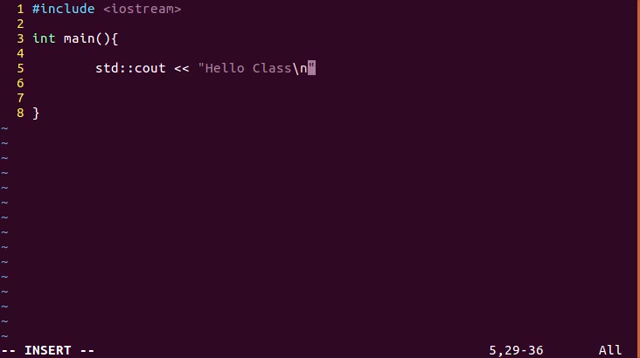
{"action": "type", "text": "\";"}
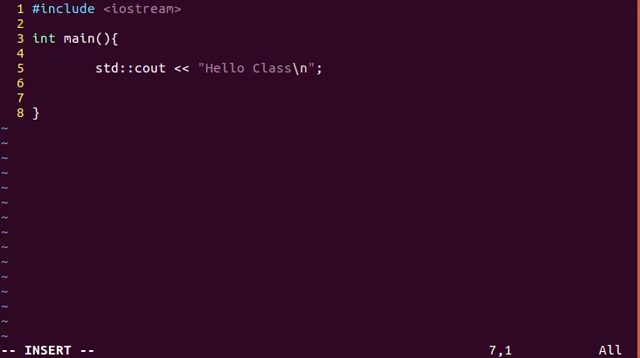
Add return 0; as the final statement of main
{"action": "type", "text": "return 0"}
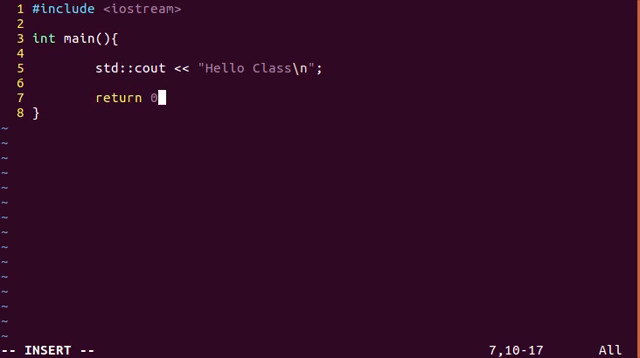
{"action": "type", "text": ";"}
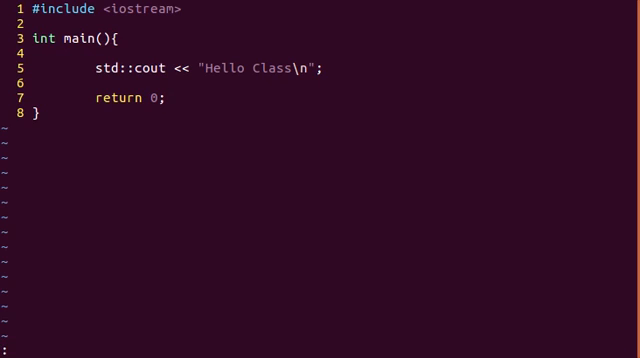
Save helloworld.cpp with :w and return to the shell
{"action": "type", "text": ":w"}
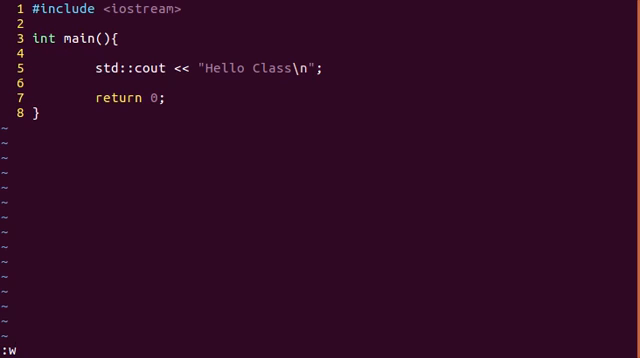
{"action": "key", "text": "Return"}
{"action": "type", "text": "cl"}
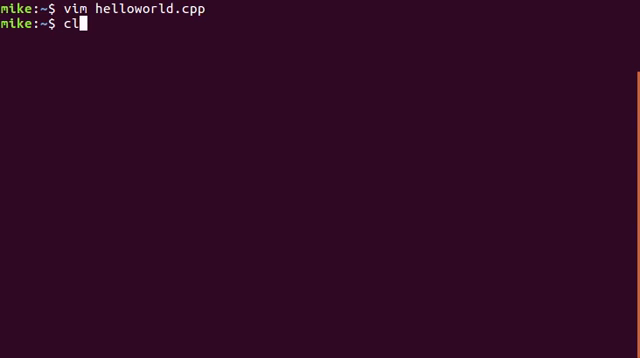
Run clang++ with no arguments and get the no input files error
{"action": "type", "text": "ang++"}
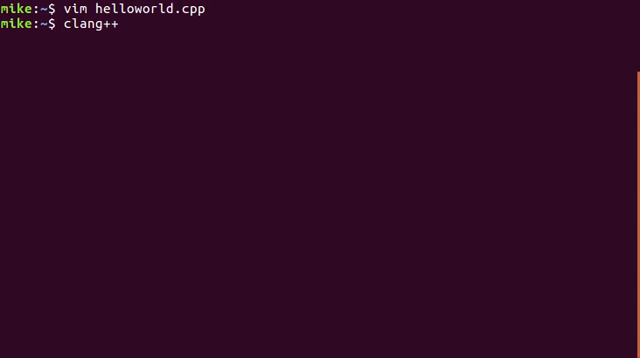
{"action": "key", "text": "Return"}
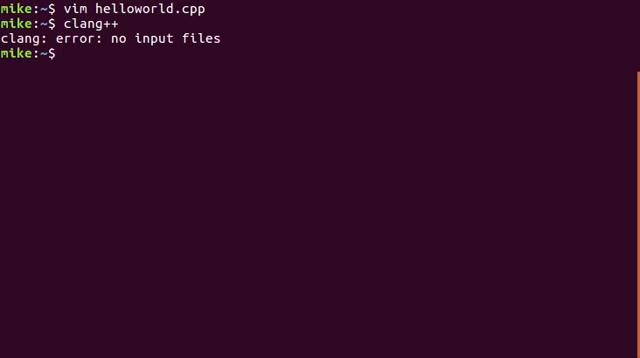
Begin the compile command clang++ helloworld.cpp at the prompt
{"action": "type", "text": "clan"}
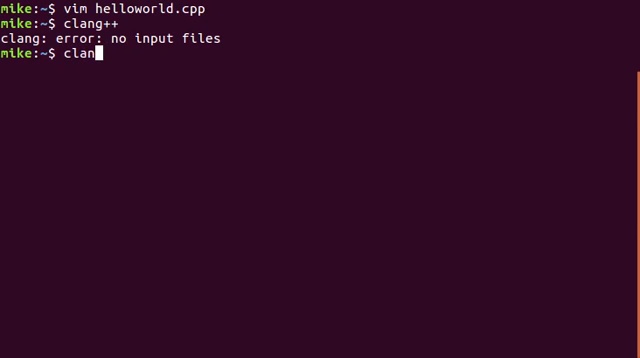
{"action": "type", "text": "g++"}
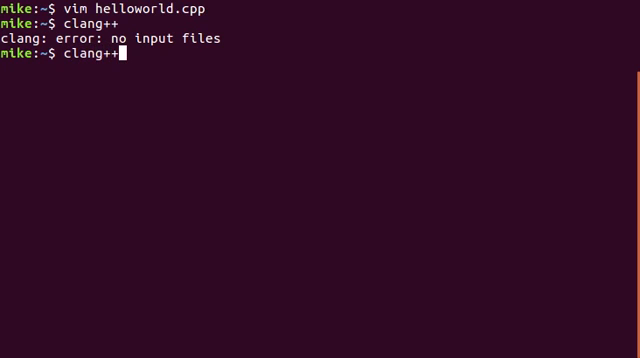
{"action": "type", "text": "h"}
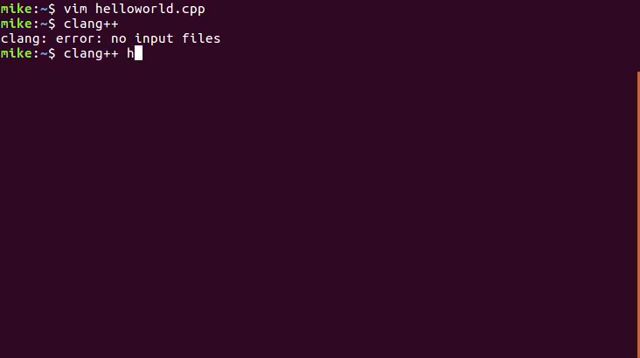
{"action": "type", "text": "elloworld.cpp"}
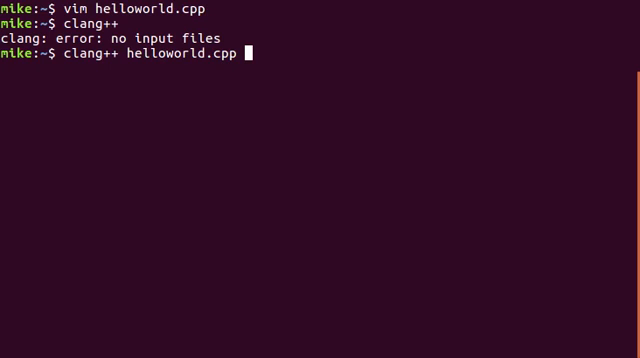
Compile with -o helloworld to produce the helloworld executable
{"action": "type", "text": "-"}
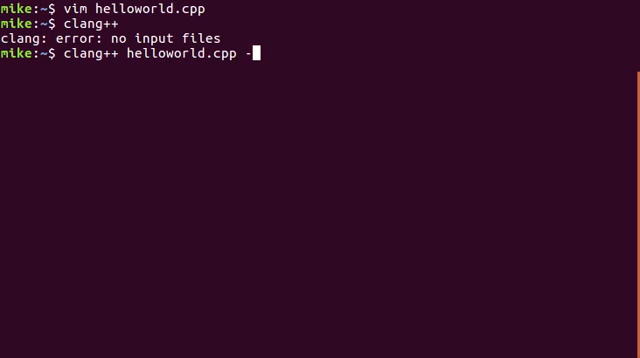
{"action": "type", "text": "o"}
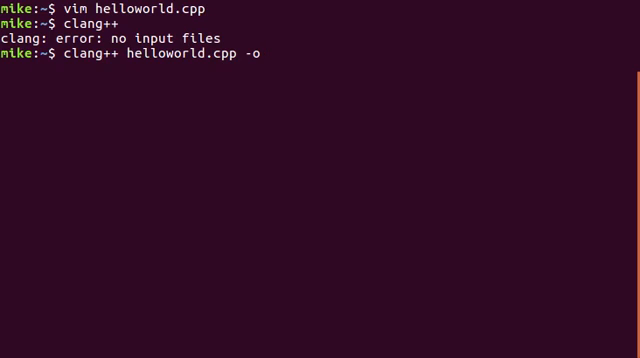
{"action": "type", "text": "he"}
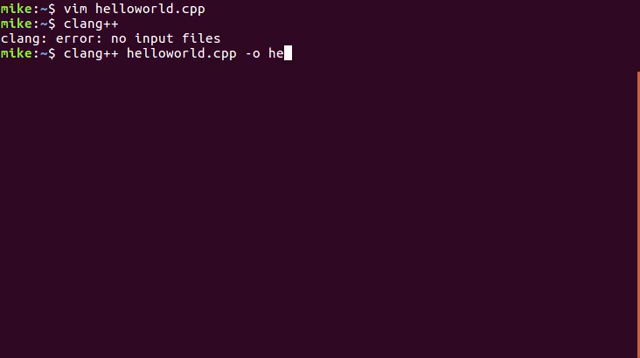
{"action": "type", "text": "lloworld"}
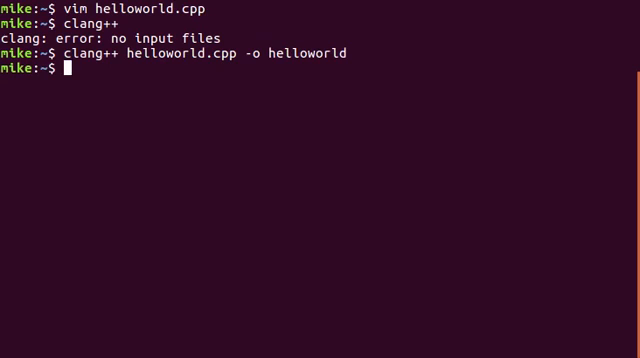
List the directory to confirm helloworld exists and prepare ./helloworld to run it
{"action": "type", "text": "ls"}
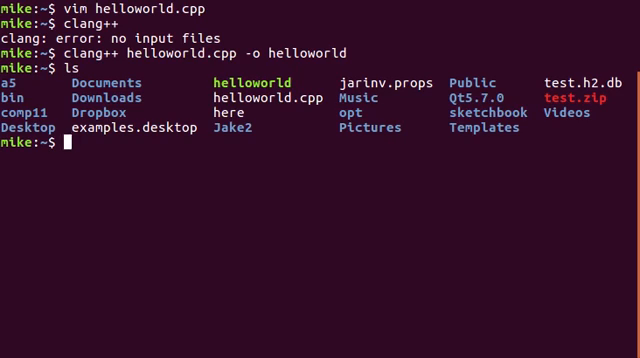
{"action": "type", "text": "./helloworld"}
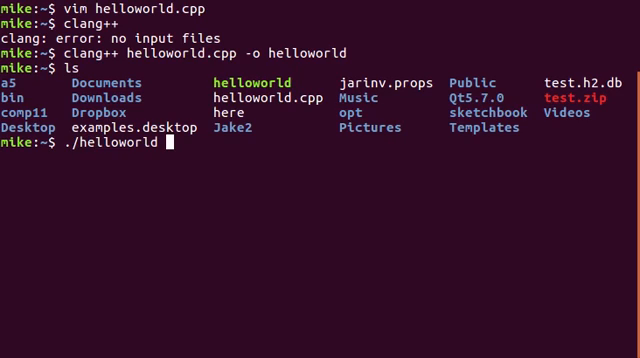